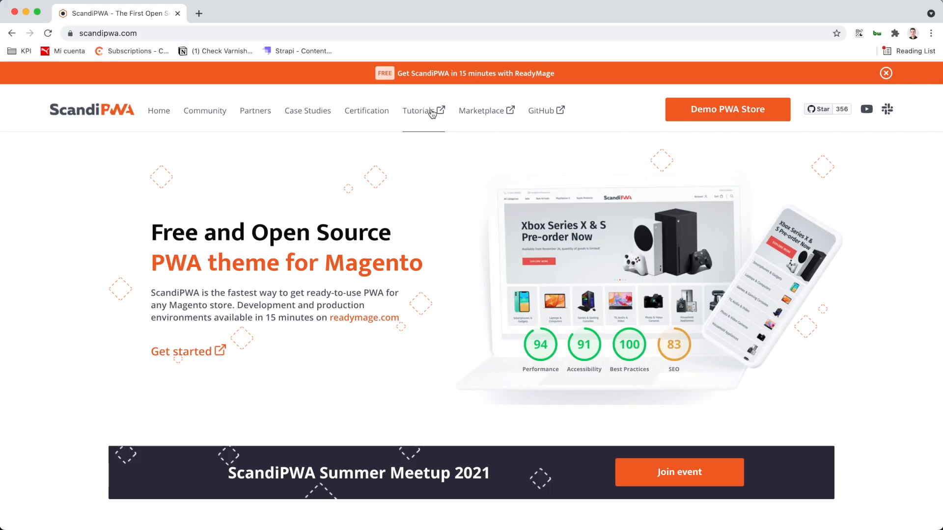
Reach the Quick Start commands in the Magento mode setup guide via Tutorials.
{"action": "left_click", "coordinate": [419, 110]}
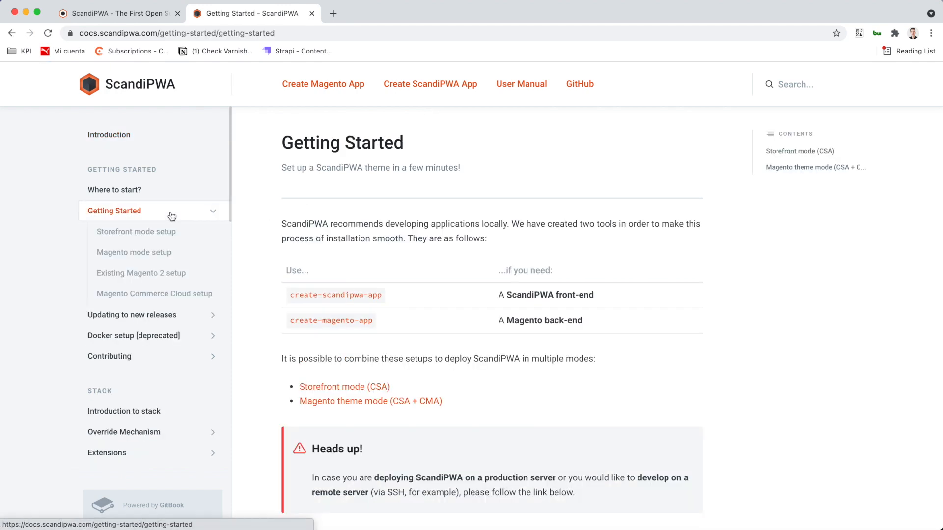
{"action": "left_click", "coordinate": [134, 252]}
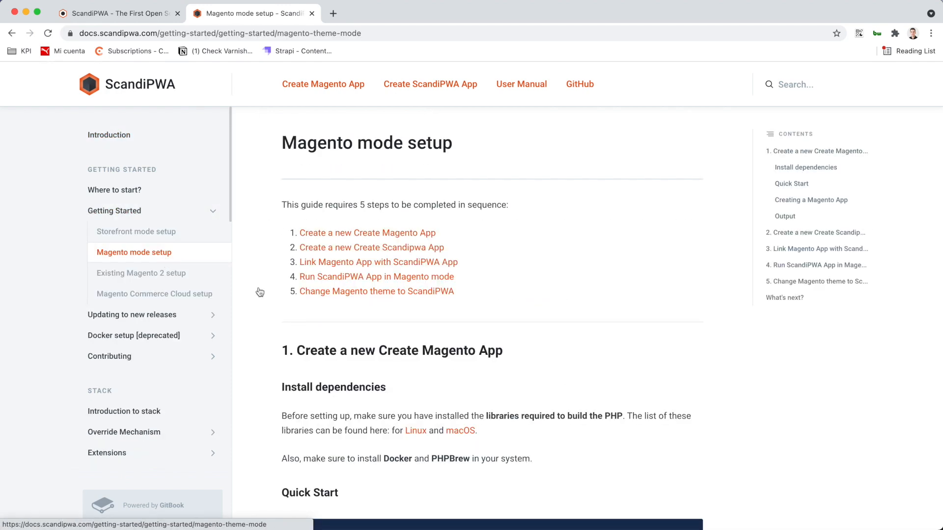
{"action": "scroll", "scroll_direction": "down", "scroll_amount": 3}
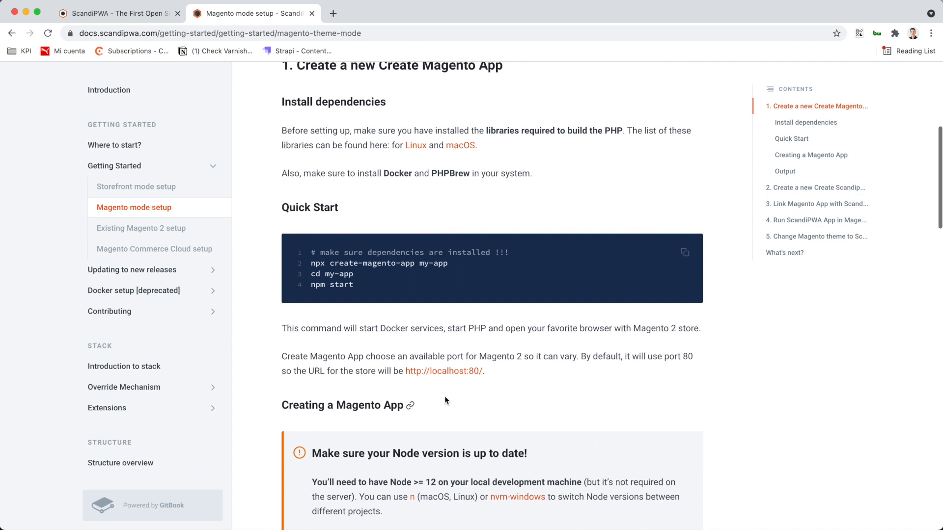
{"action": "scroll", "scroll_direction": "up", "scroll_amount": 3}
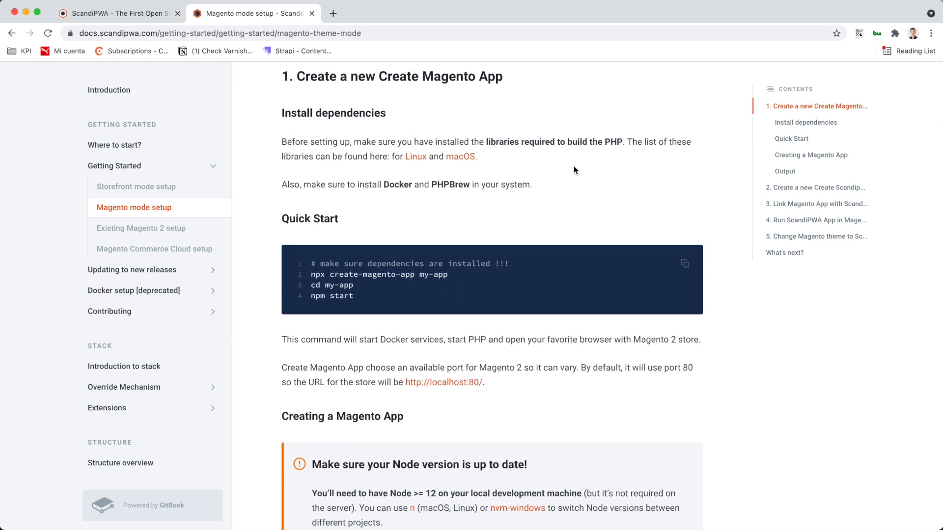
{"action": "mouse_move", "coordinate": [390, 201]}
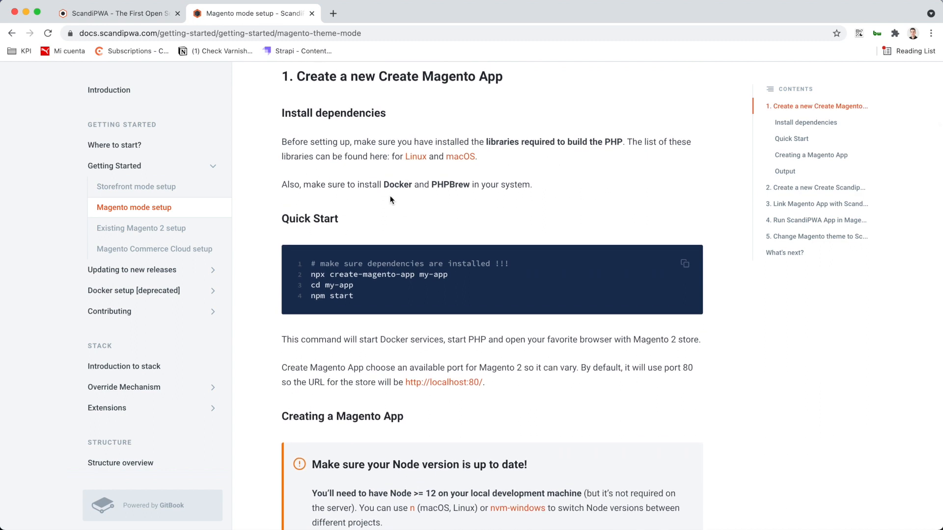
{"action": "mouse_move", "coordinate": [455, 278]}
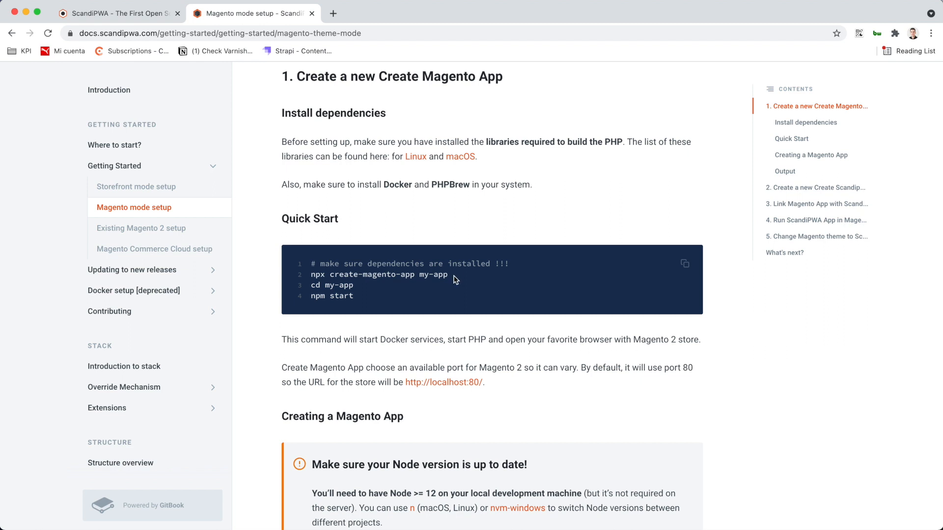
Copy the create-magento-app quick start command and pick a Magento version to install.
{"action": "double_click", "coordinate": [379, 275]}
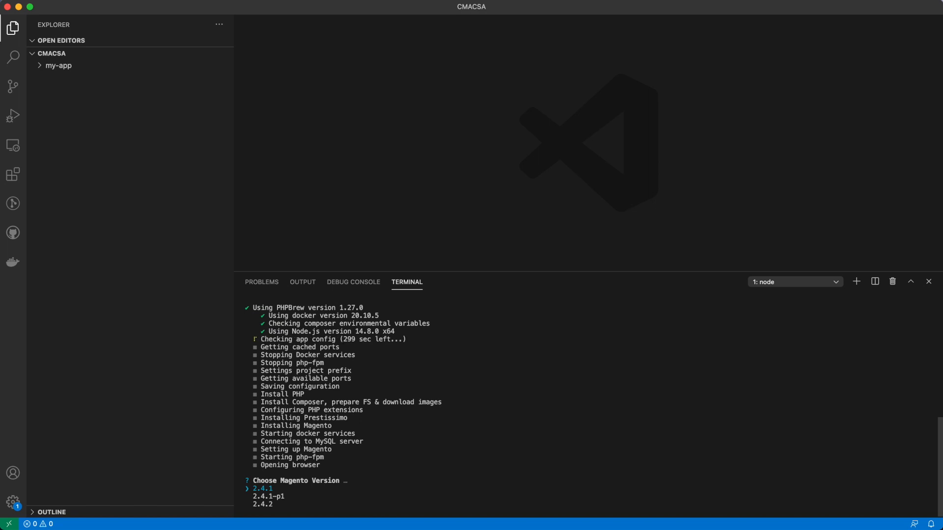
{"action": "key", "text": "Down"}
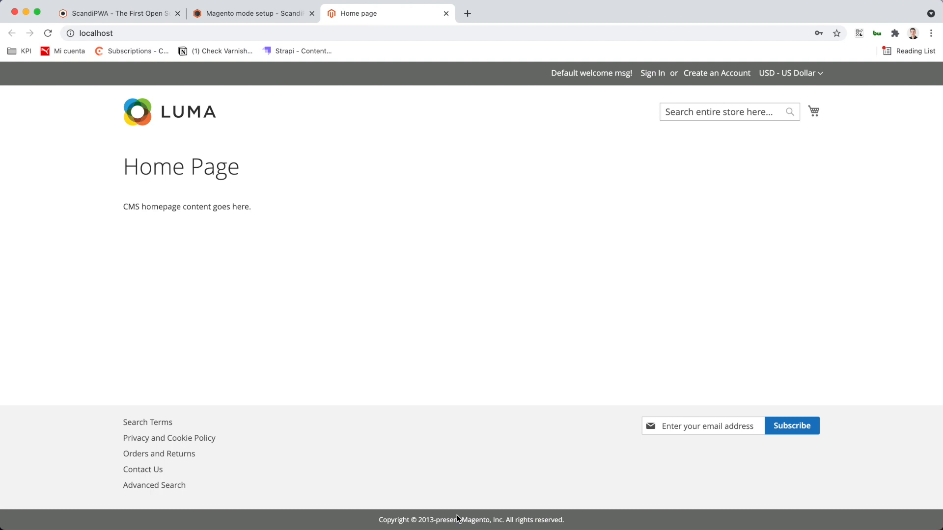
From step 2 of the Magento guide, follow the Storefront mode setup link card.
{"action": "left_click", "coordinate": [252, 13]}
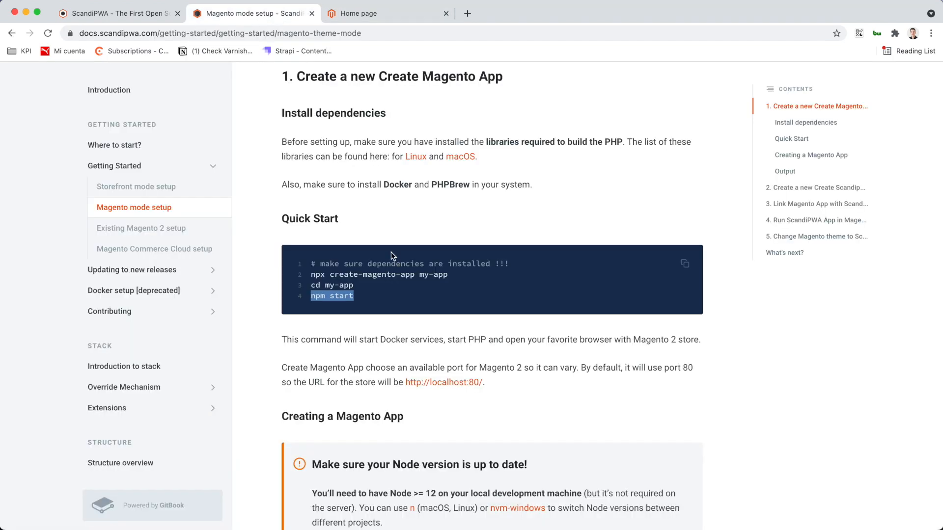
{"action": "scroll", "scroll_direction": "down", "scroll_amount": 3}
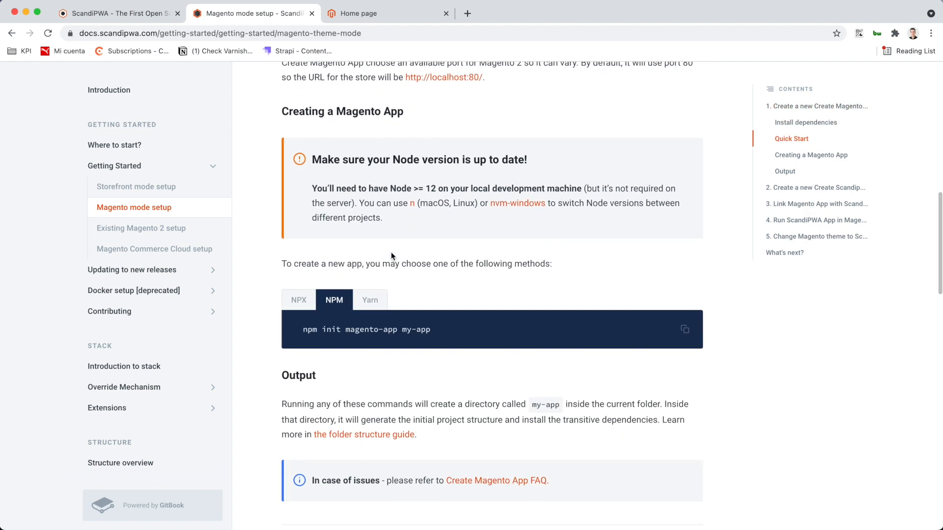
{"action": "scroll", "scroll_direction": "down", "scroll_amount": 3}
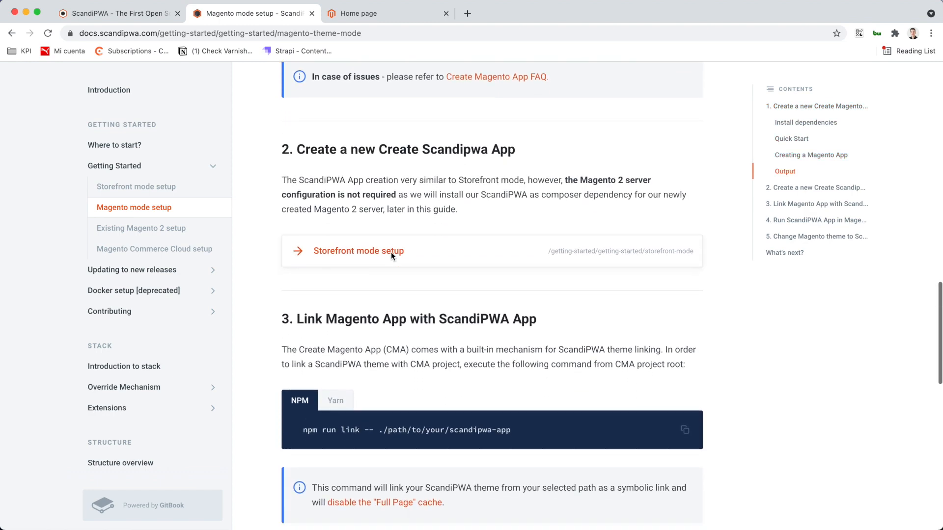
{"action": "scroll", "scroll_direction": "down", "scroll_amount": 3}
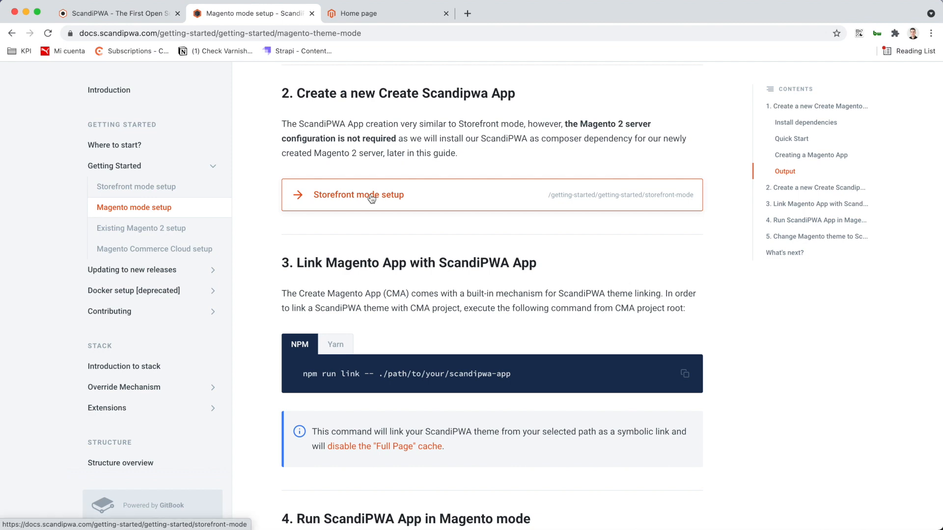
{"action": "left_click", "coordinate": [357, 194]}
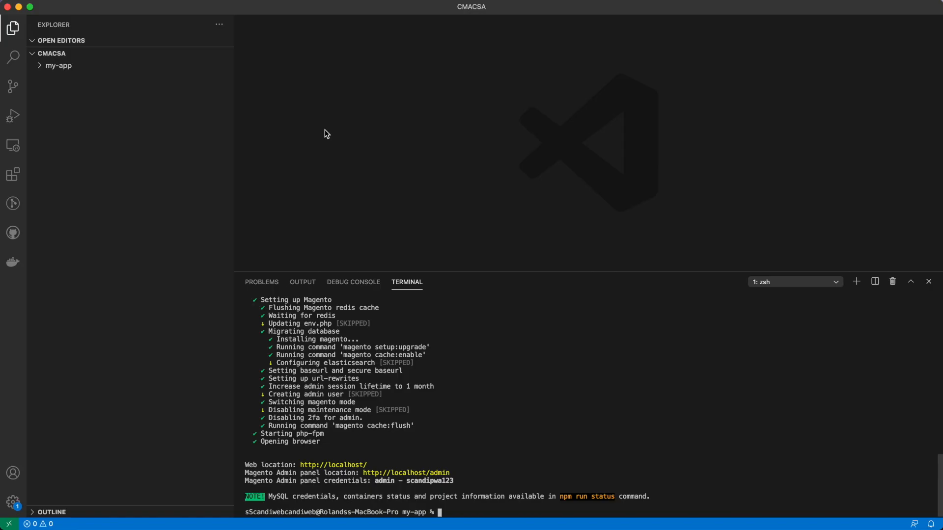
Run npm init scandipwa-app my-app in the integrated terminal.
{"action": "type", "text": "npm init scandipwa-app my-app"}
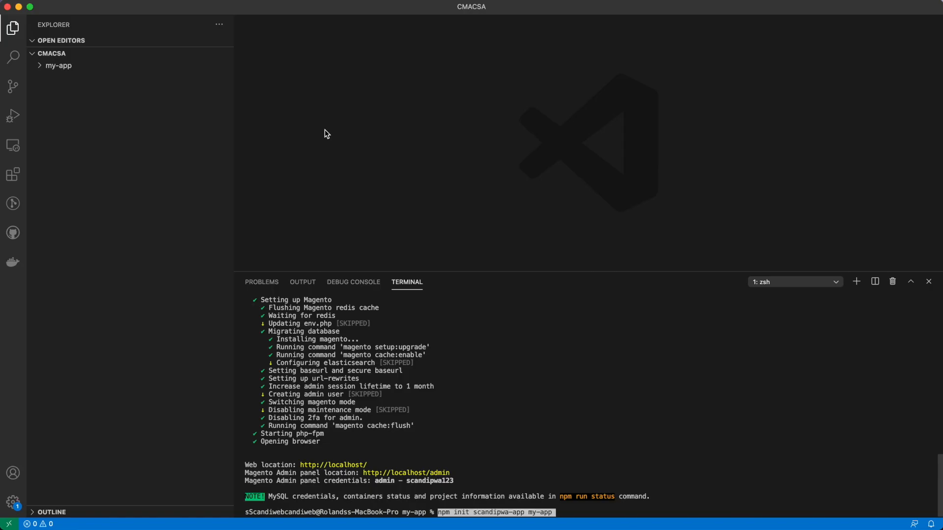
{"action": "key", "text": "Return"}
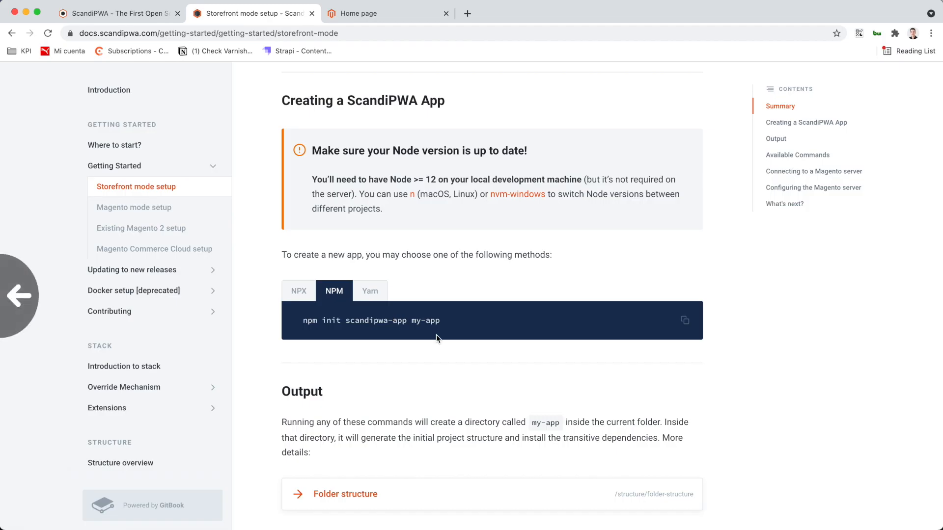
Go back to the Magento guide and locate step 3, Link Magento App with ScandiPWA App.
{"action": "left_click", "coordinate": [134, 207]}
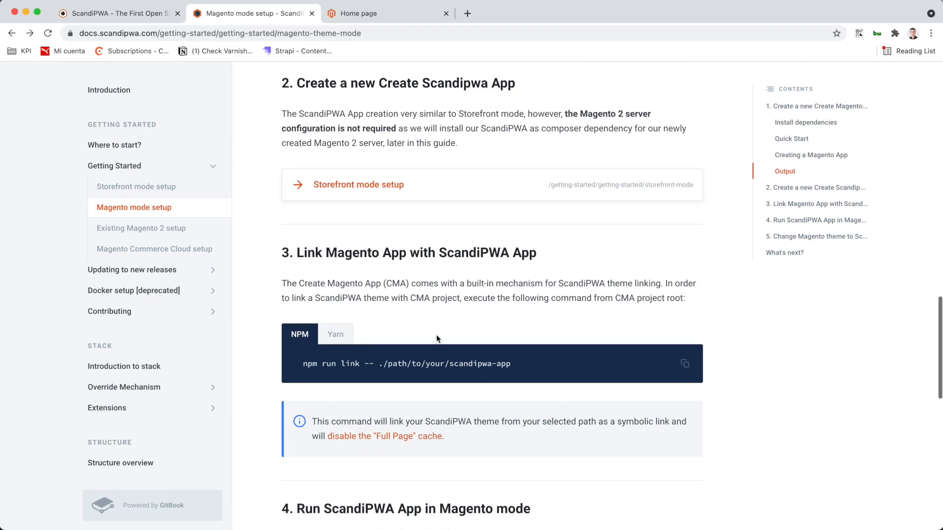
{"action": "scroll", "scroll_direction": "down", "scroll_amount": 3}
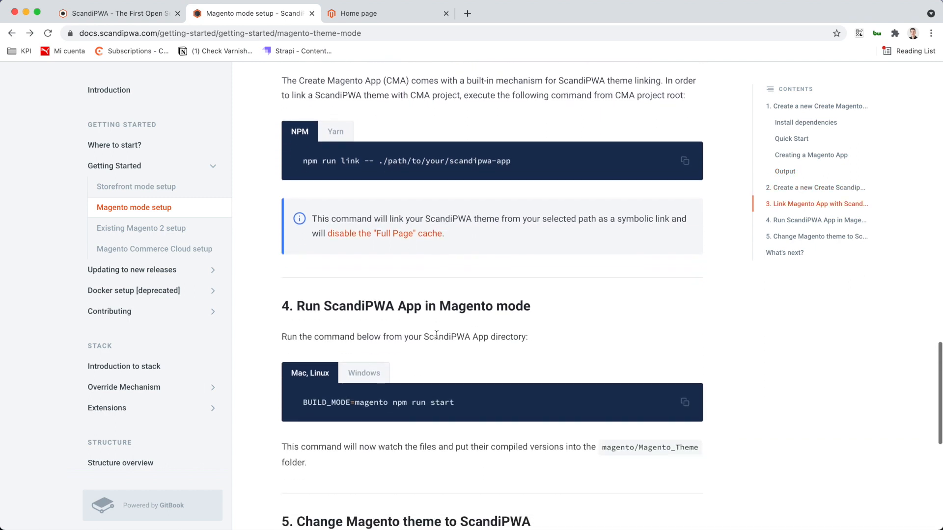
{"action": "scroll", "scroll_direction": "up", "scroll_amount": 3}
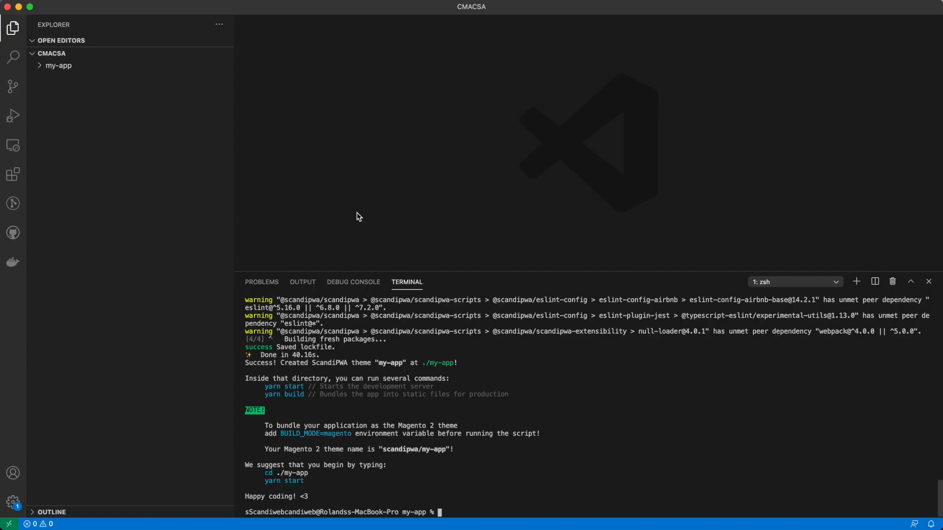
Run npm run link -- ./my-app, replacing the placeholder path with my-app.
{"action": "type", "text": "npm run link -- ./path/to/your/scandipwa-app"}
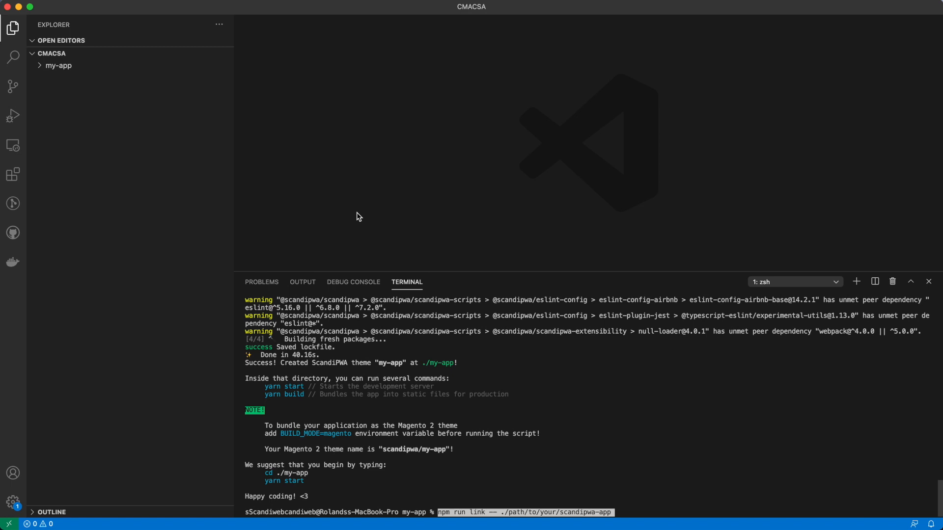
{"action": "mouse_move", "coordinate": [623, 512]}
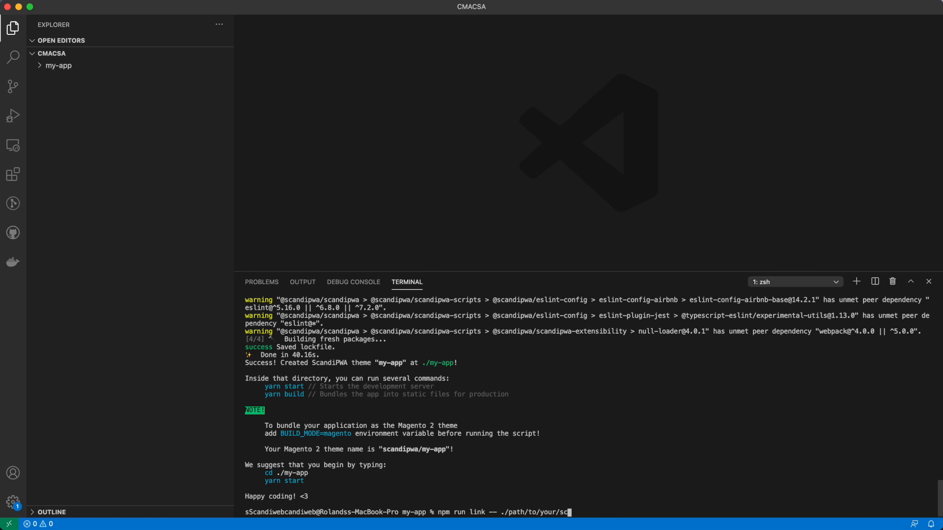
{"action": "key", "text": "Backspace"}
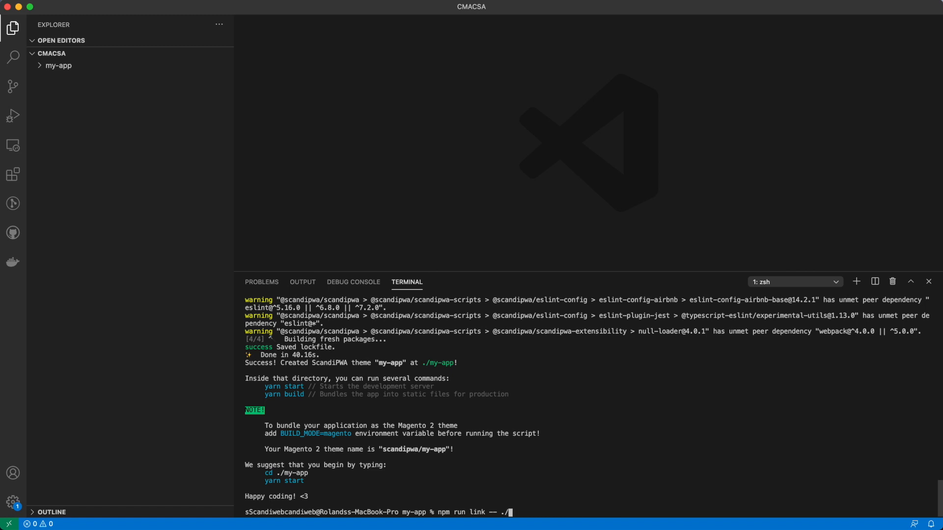
{"action": "type", "text": "my-"}
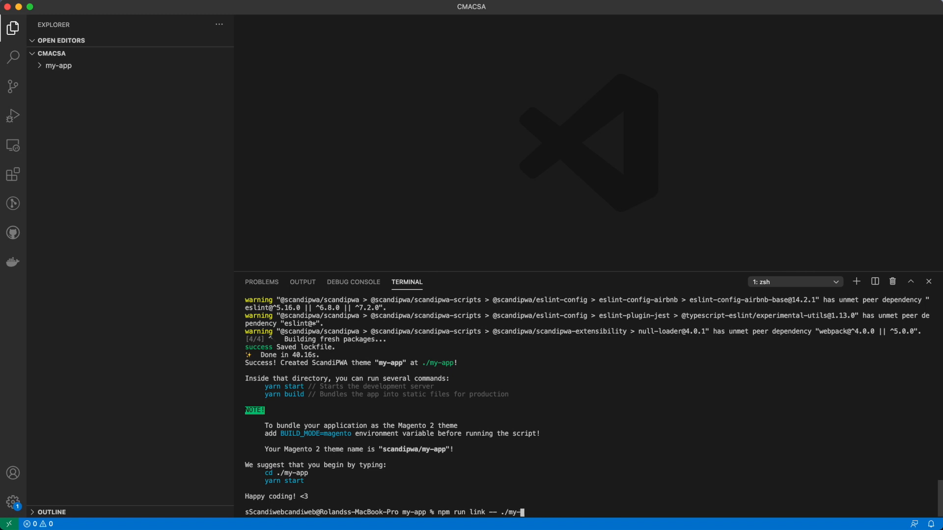
{"action": "key", "text": "Return"}
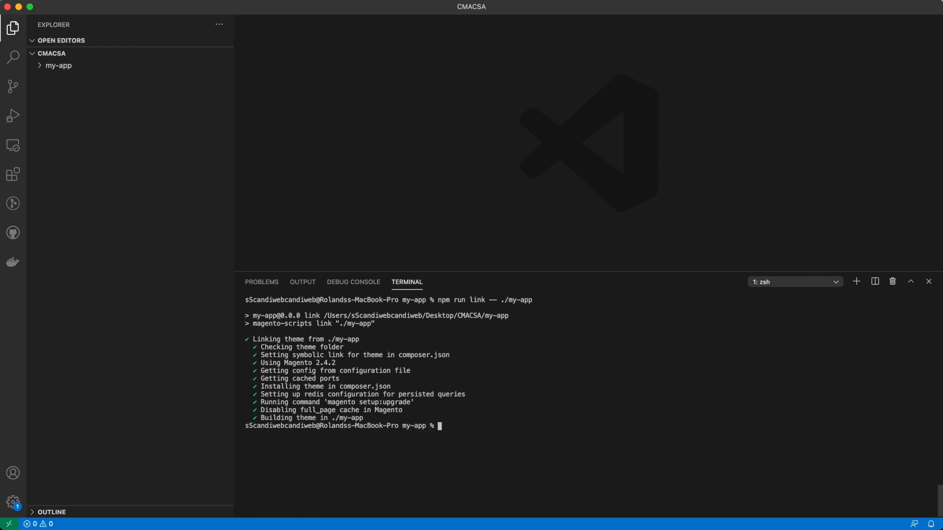
{"action": "mouse_move", "coordinate": [708, 524]}
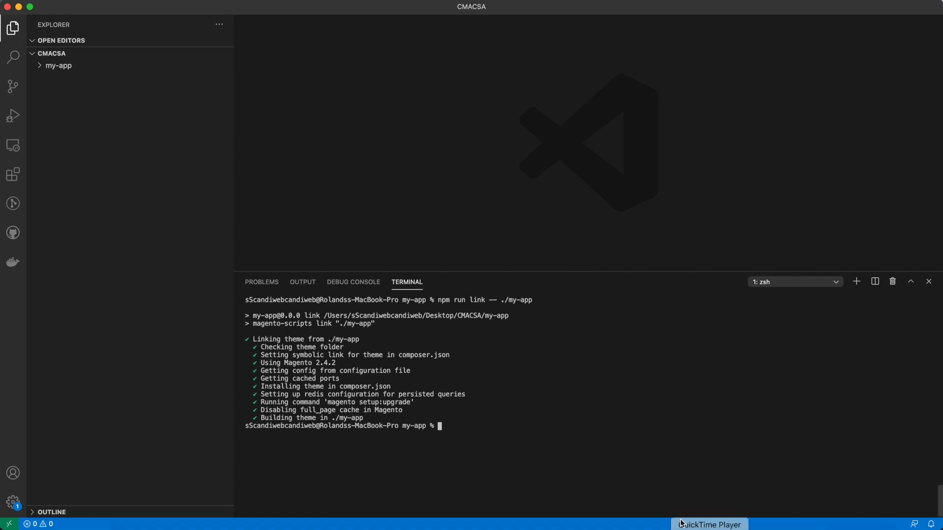
Start the theme with BUILD_MODE=magento npm run start in an additional terminal session.
{"action": "left_click", "coordinate": [684, 388]}
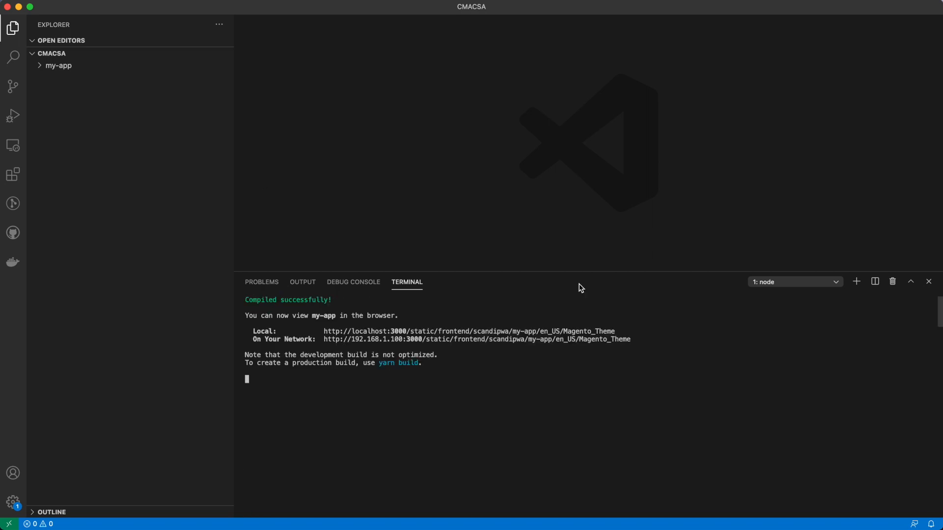
{"action": "mouse_move", "coordinate": [857, 282]}
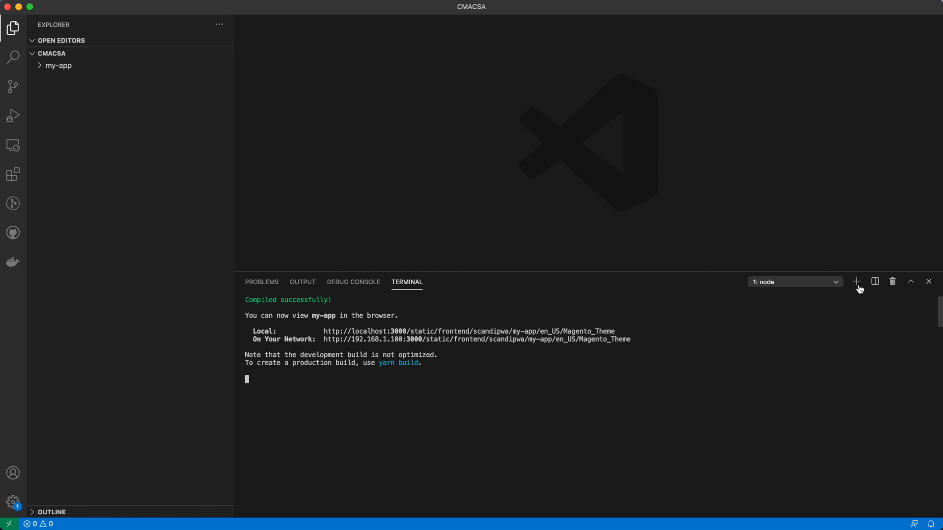
{"action": "left_click", "coordinate": [855, 281]}
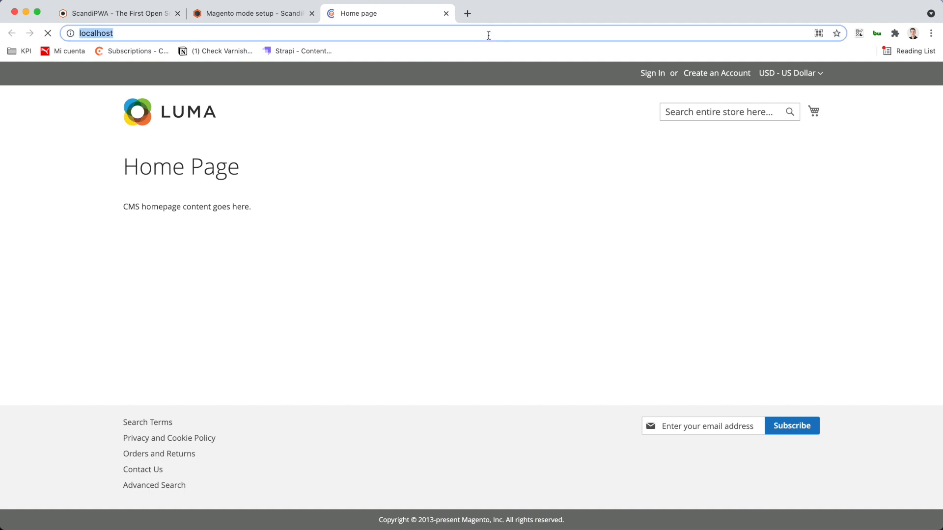
Review steps 4–5 on switching the Magento theme in the setup docs.
{"action": "left_click", "coordinate": [252, 13]}
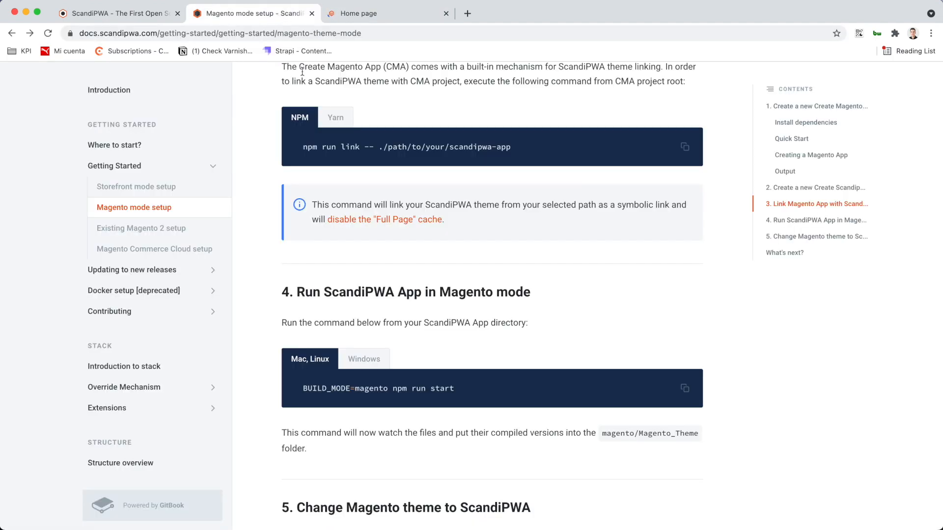
{"action": "scroll", "scroll_direction": "down", "scroll_amount": 3}
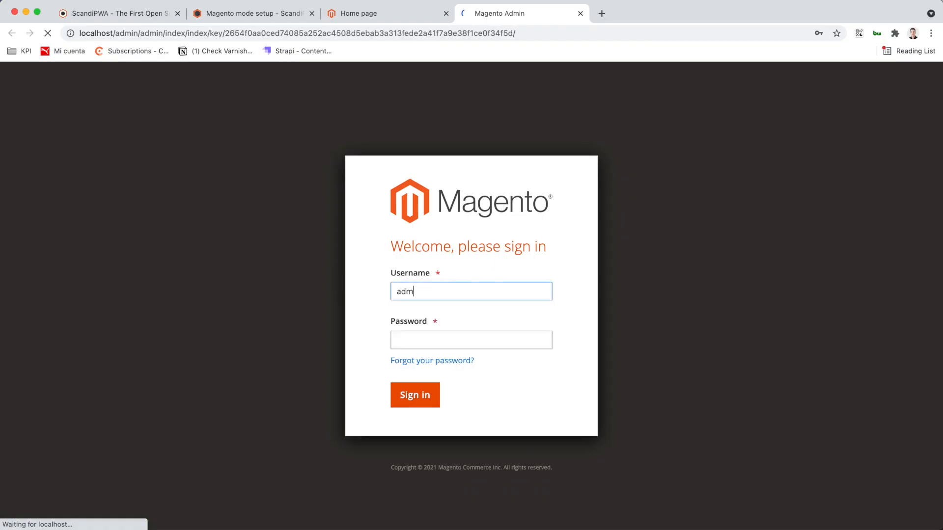
Sign in to Magento Admin with the admin credentials.
{"action": "left_click", "coordinate": [415, 395]}
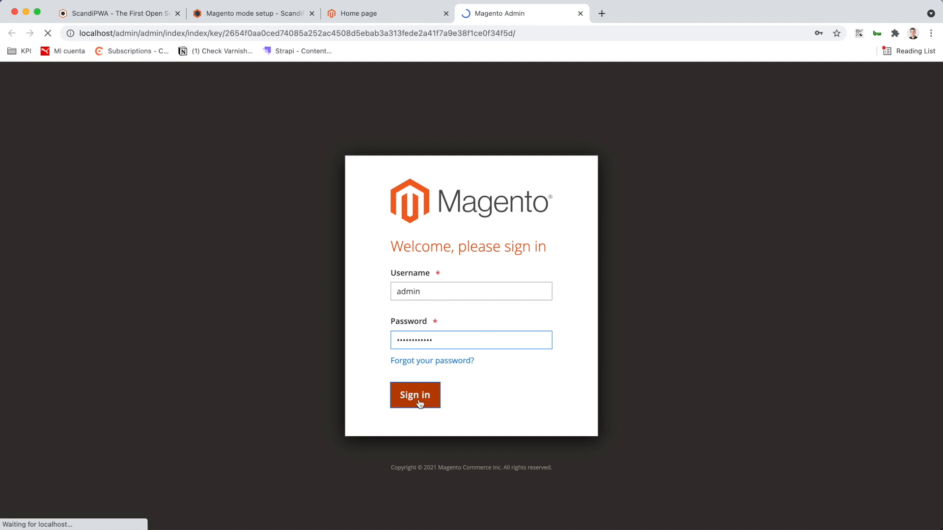
{"action": "left_click", "coordinate": [414, 395]}
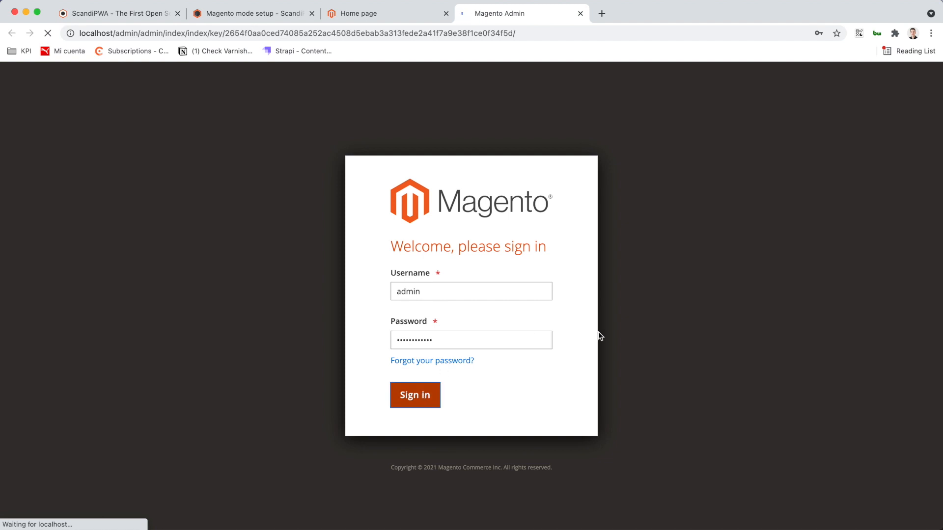
{"action": "left_click", "coordinate": [414, 395]}
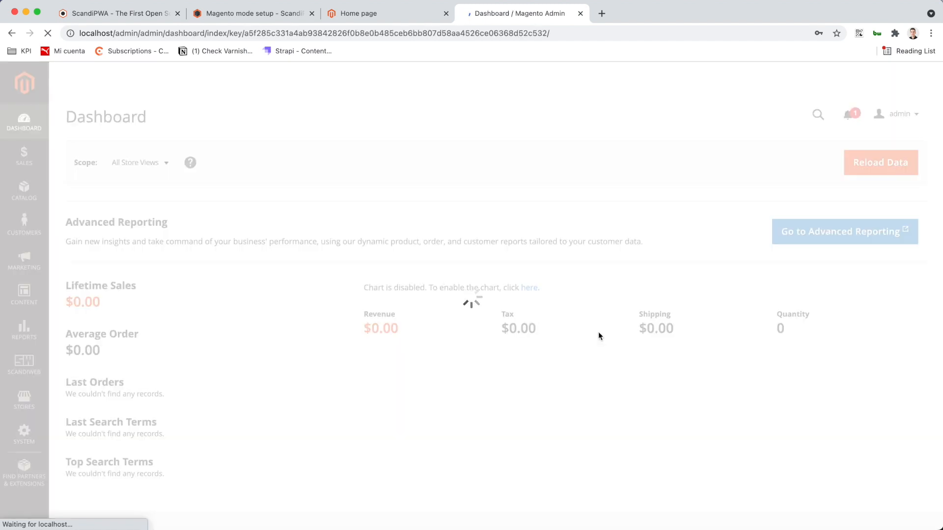
Navigate to Content > Design > Configuration to list store view themes.
{"action": "left_click", "coordinate": [24, 295]}
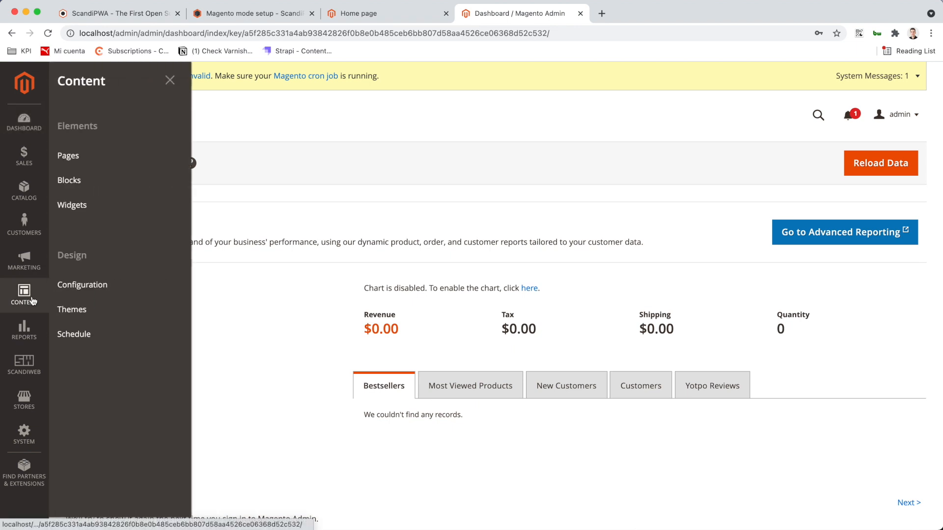
{"action": "left_click", "coordinate": [90, 285]}
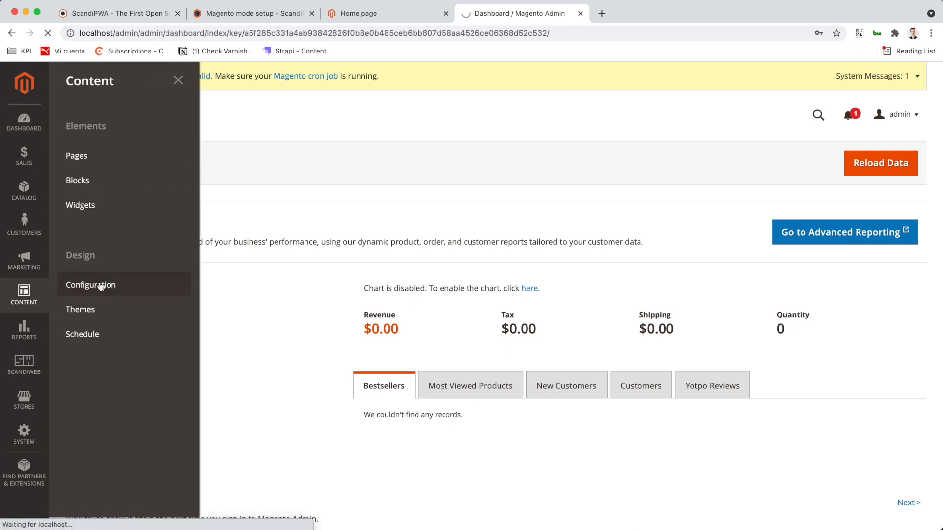
{"action": "left_click", "coordinate": [91, 285]}
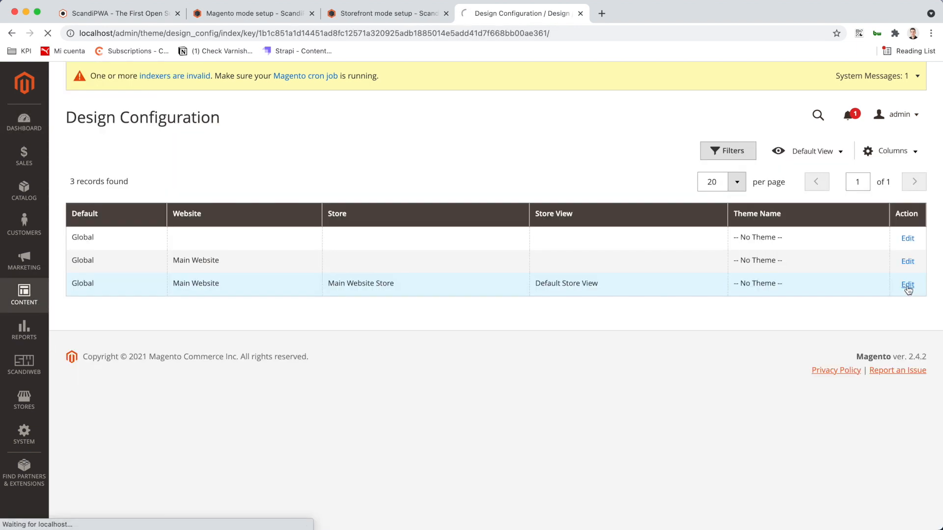
Set the Default Store View's Applied Theme to my-app and save the configuration.
{"action": "left_click", "coordinate": [906, 284]}
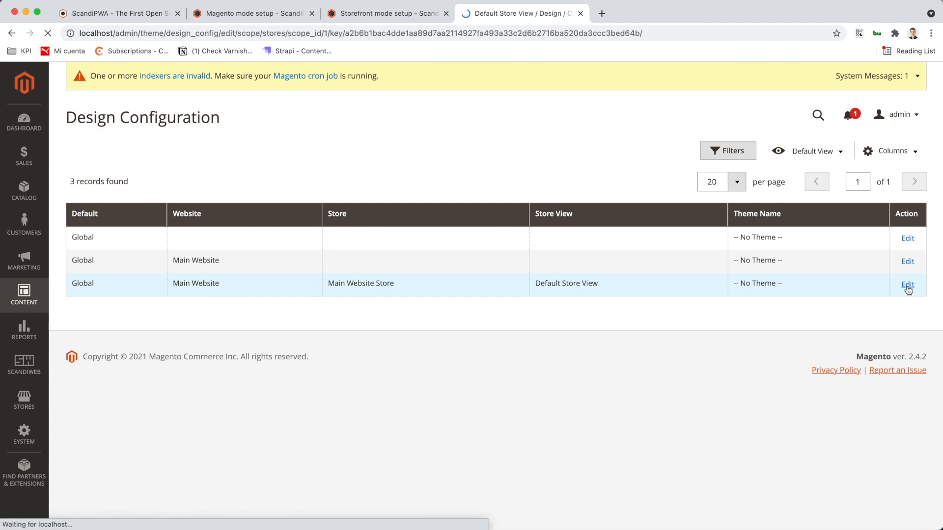
{"action": "left_click", "coordinate": [907, 284]}
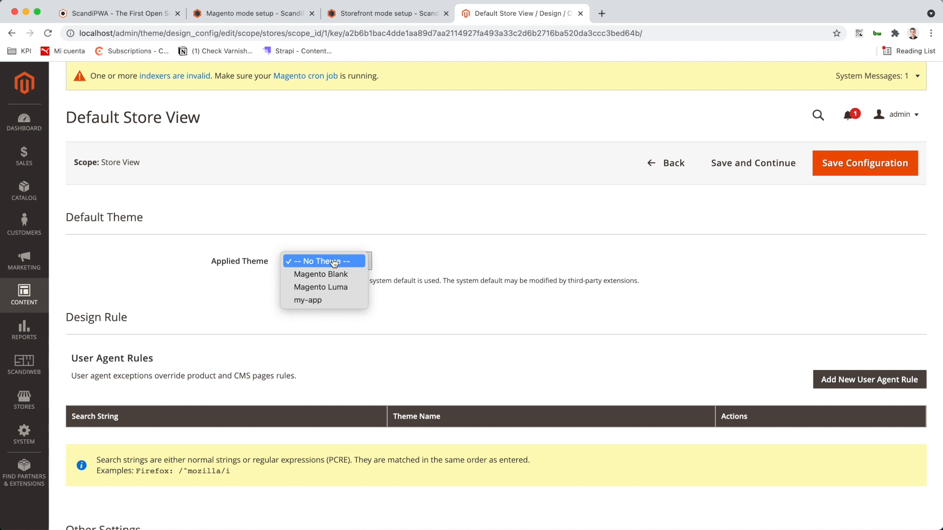
{"action": "left_click", "coordinate": [307, 300]}
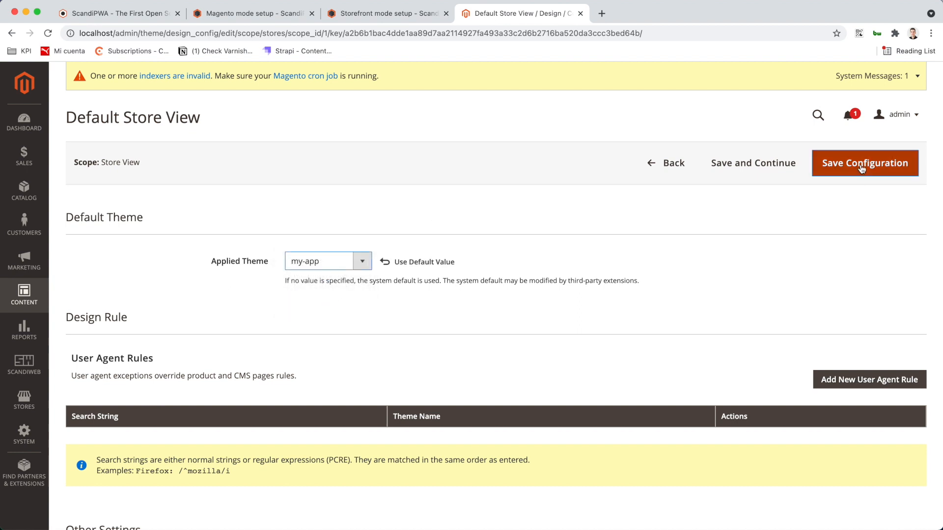
{"action": "left_click", "coordinate": [864, 163]}
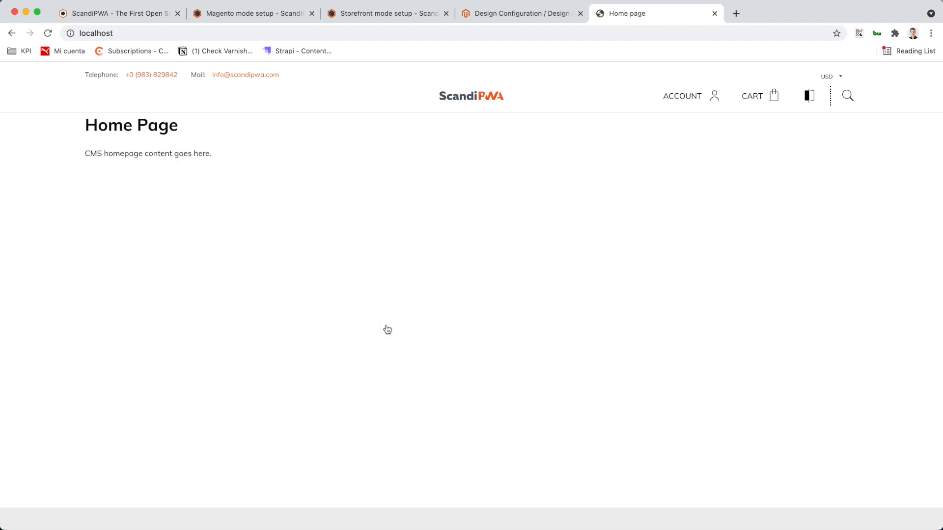
{"action": "mouse_move", "coordinate": [621, 449]}
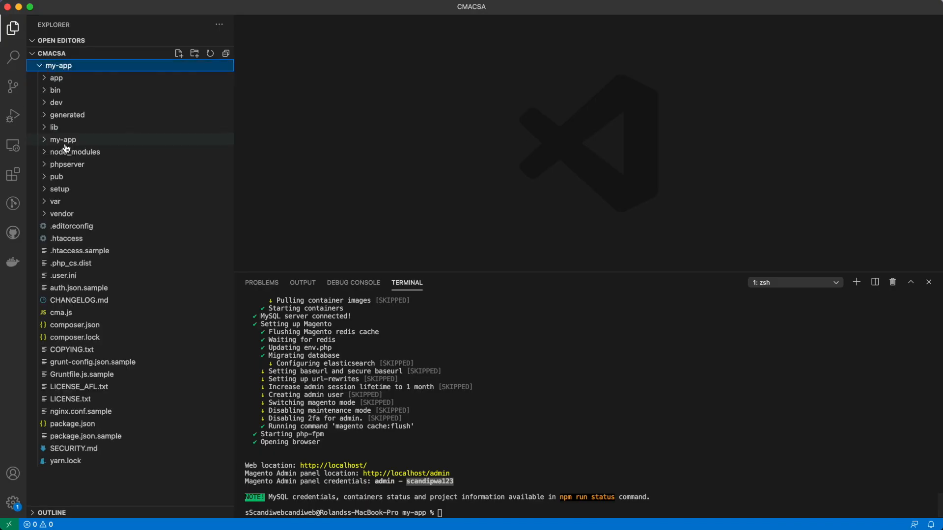
{"action": "left_click", "coordinate": [76, 151]}
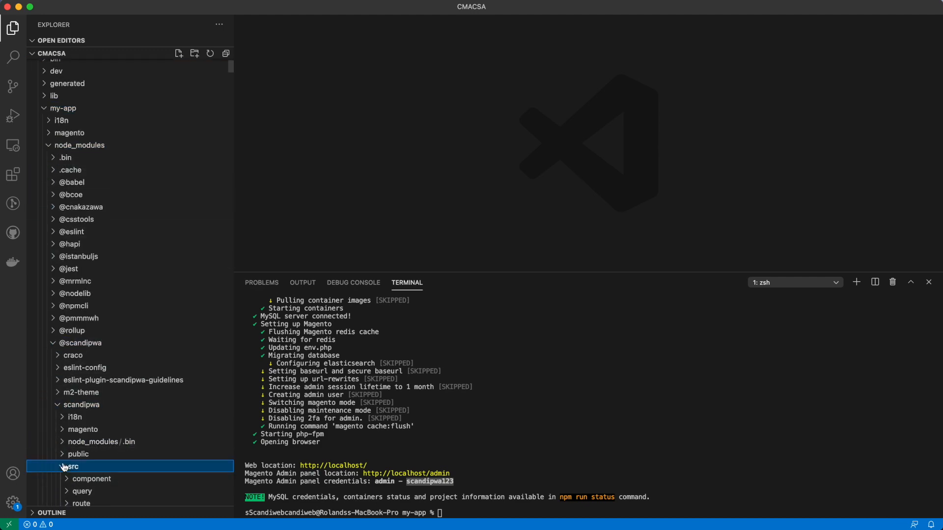
{"action": "left_click", "coordinate": [70, 466]}
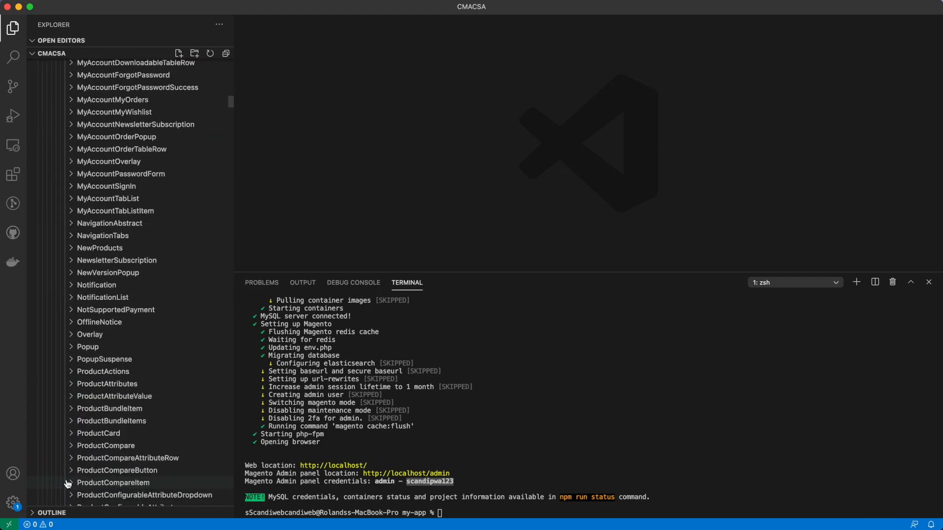
{"action": "scroll", "scroll_direction": "up", "scroll_amount": 3}
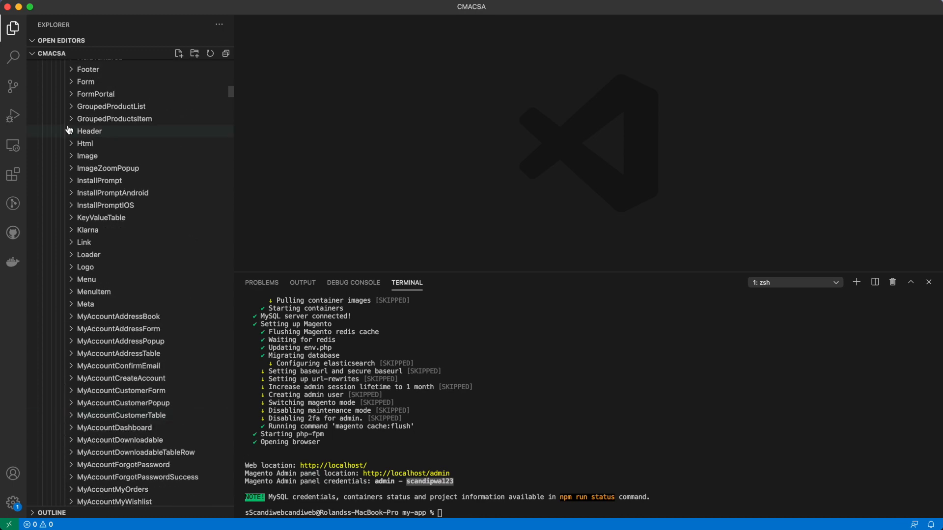
{"action": "left_click", "coordinate": [89, 131]}
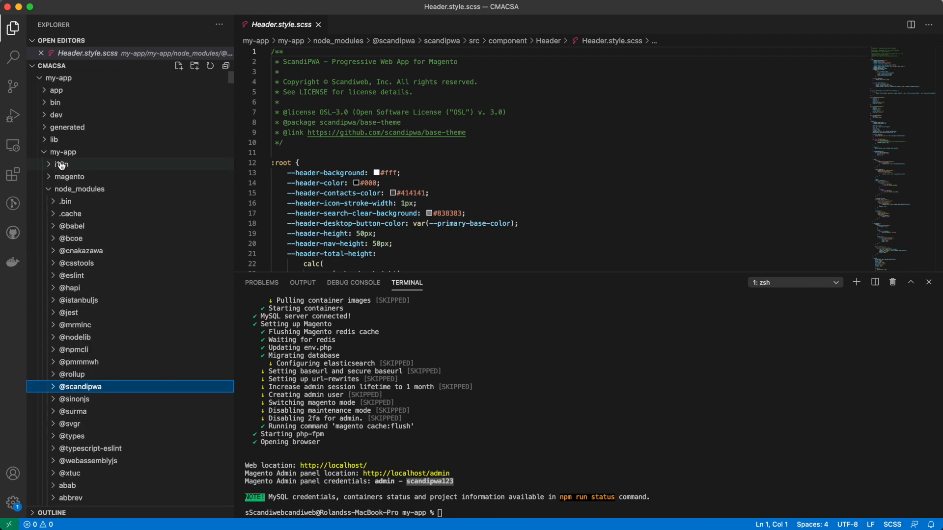
Delete the extra Header files and set --header-background to yellow in Header.style.scss.
{"action": "right_click", "coordinate": [76, 288]}
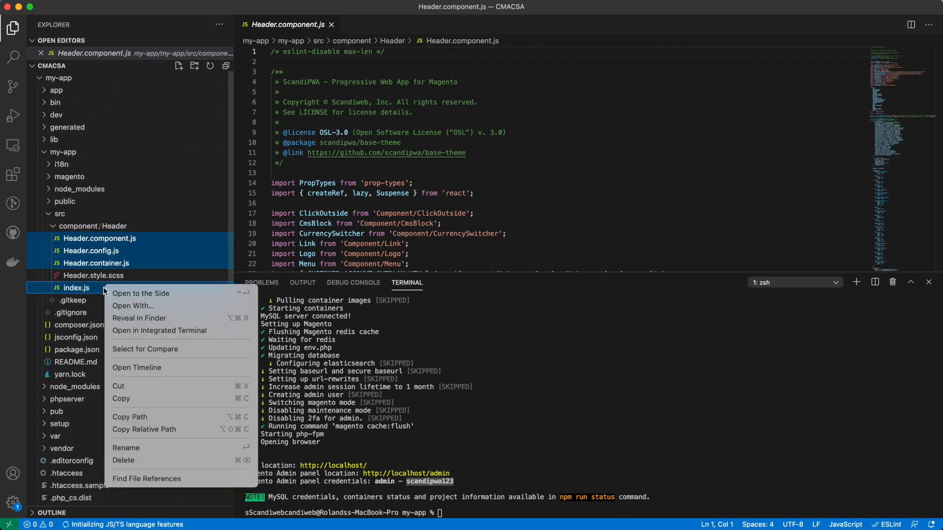
{"action": "left_click", "coordinate": [94, 275]}
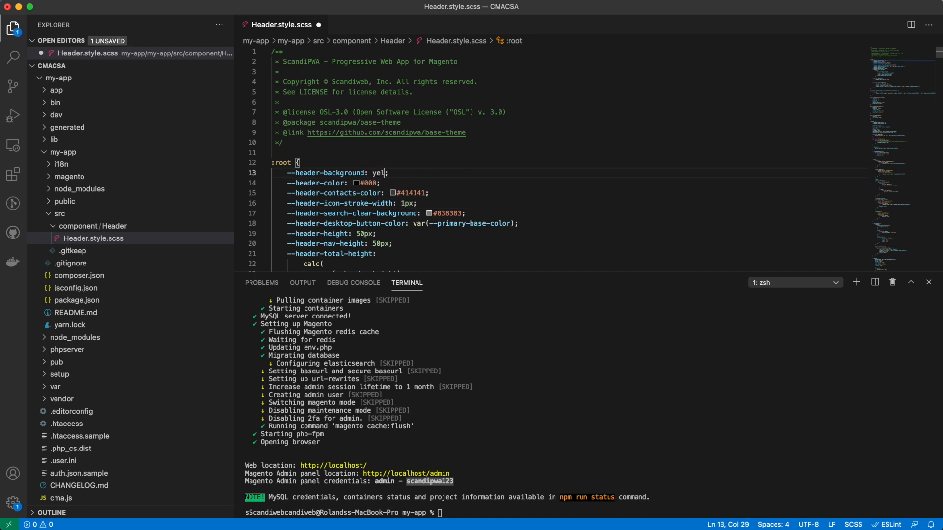
{"action": "type", "text": "low"}
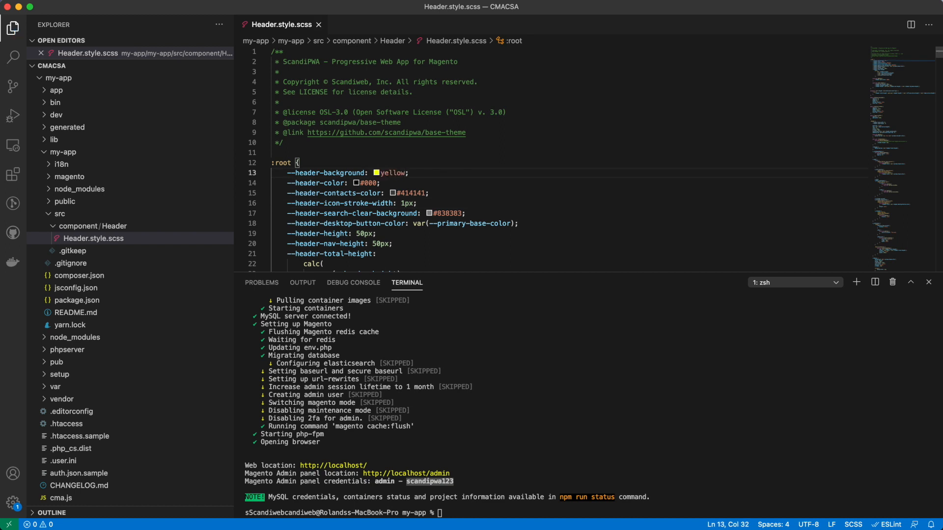